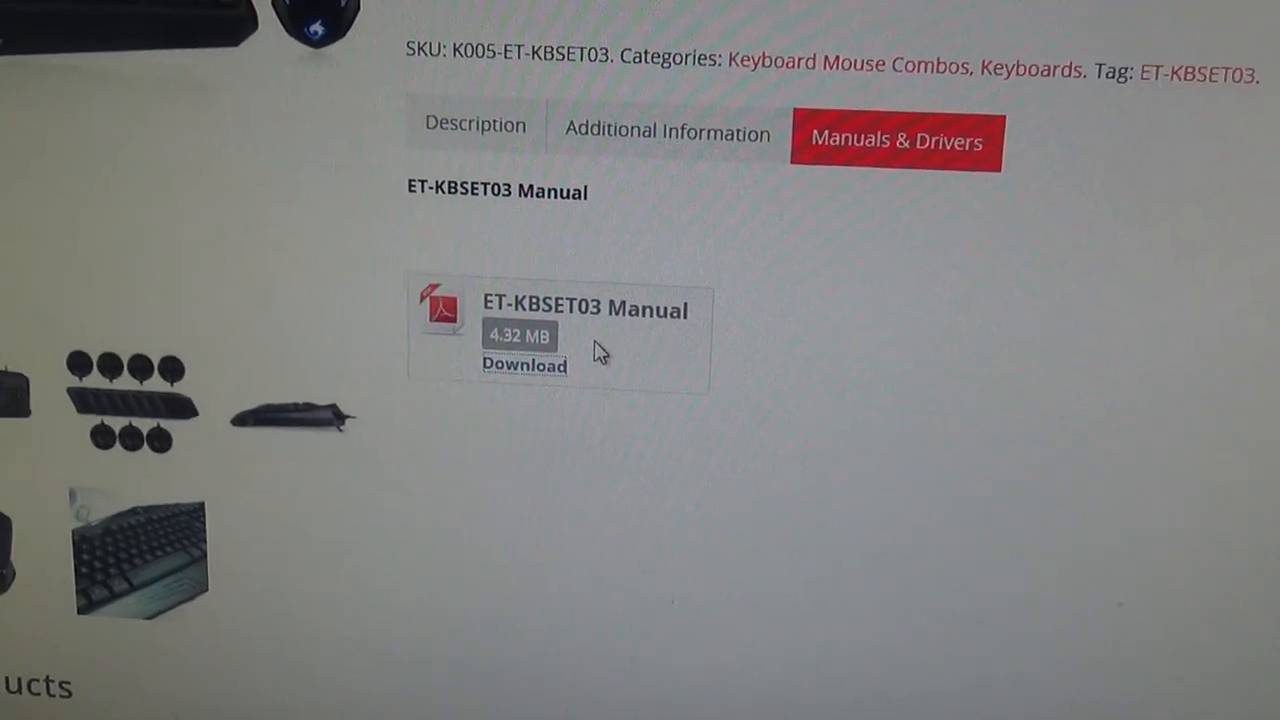
Download the ET-KBSET03 keyboard manual PDF from the Manuals & Drivers section
click(524, 364)
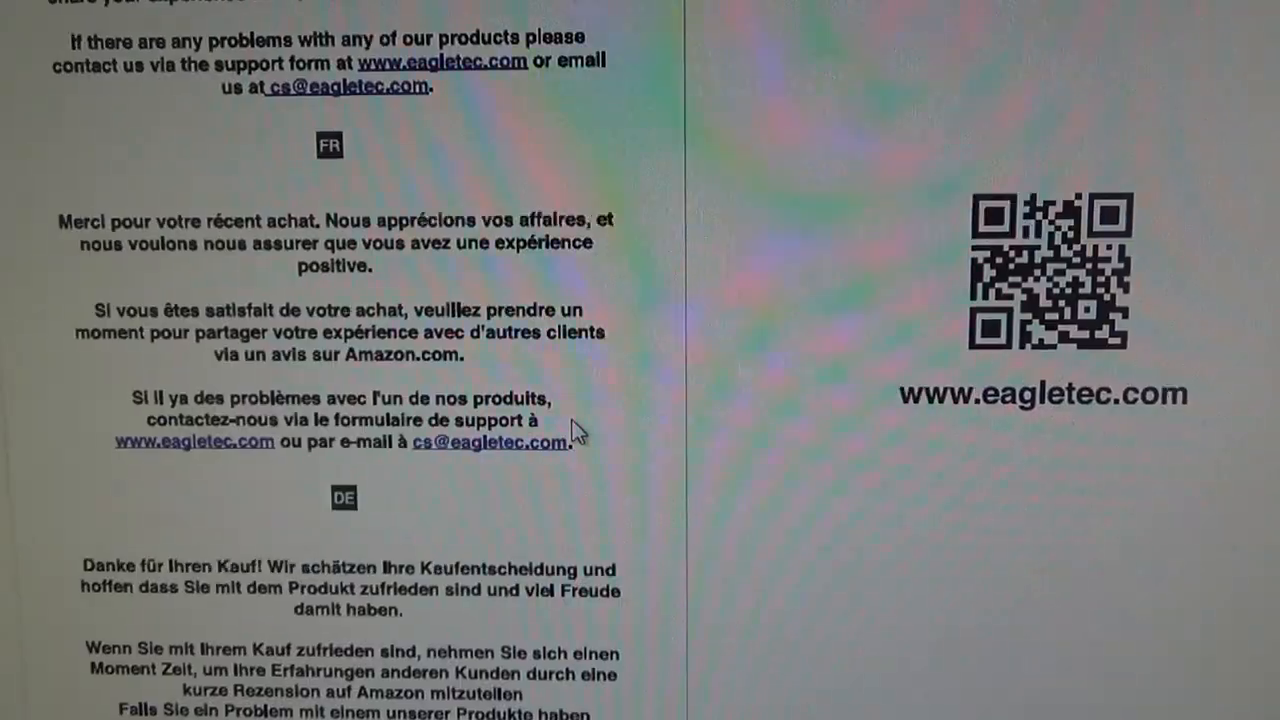
Scroll the manual to the Functions list item 8, the WASD game function entry
scroll(down, 3)
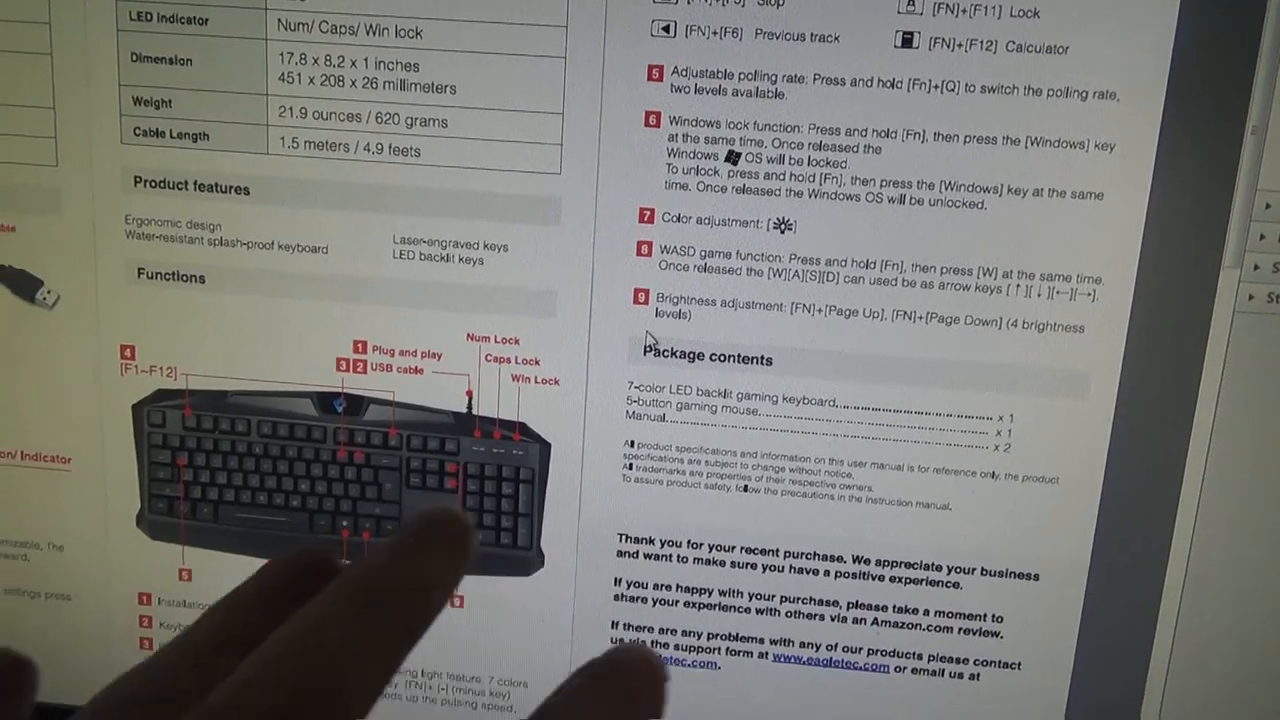
scroll(down, 3)
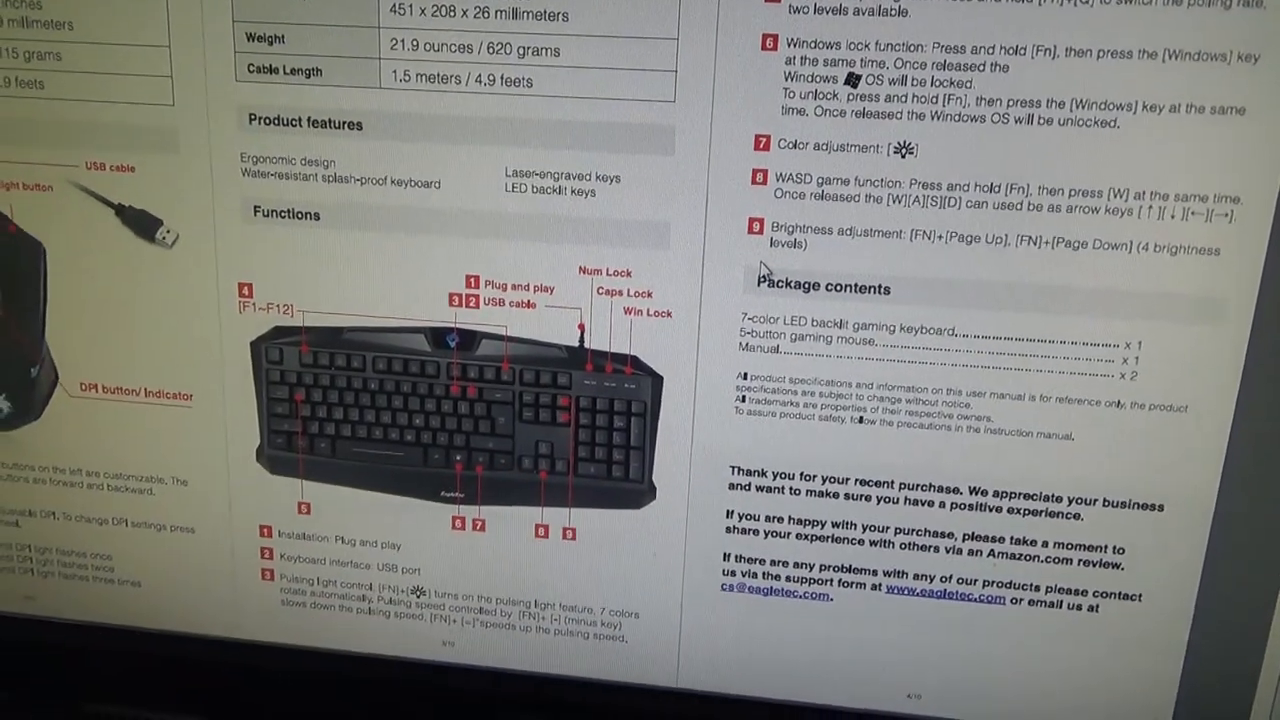